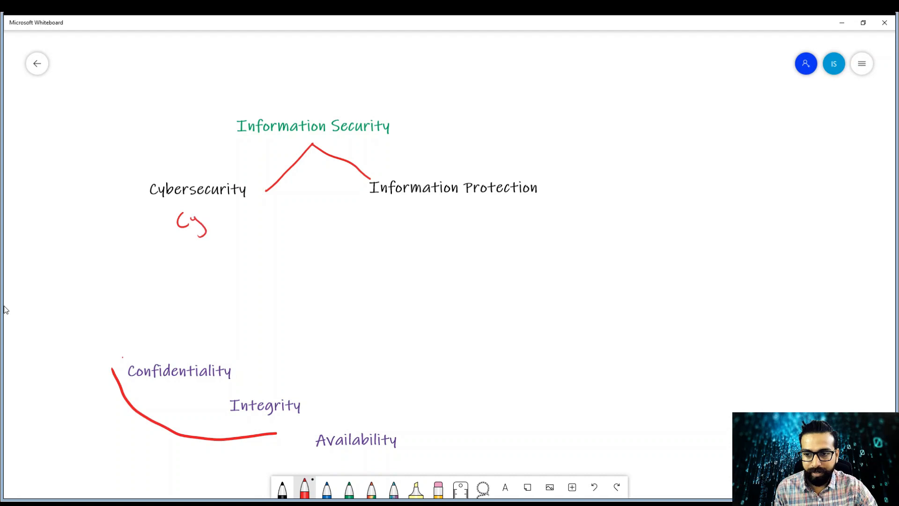
# - Handwrite Cyberspace in red under the Cybersecurity branch
pyautogui.moveTo(203, 215); pyautogui.dragTo(249, 215)
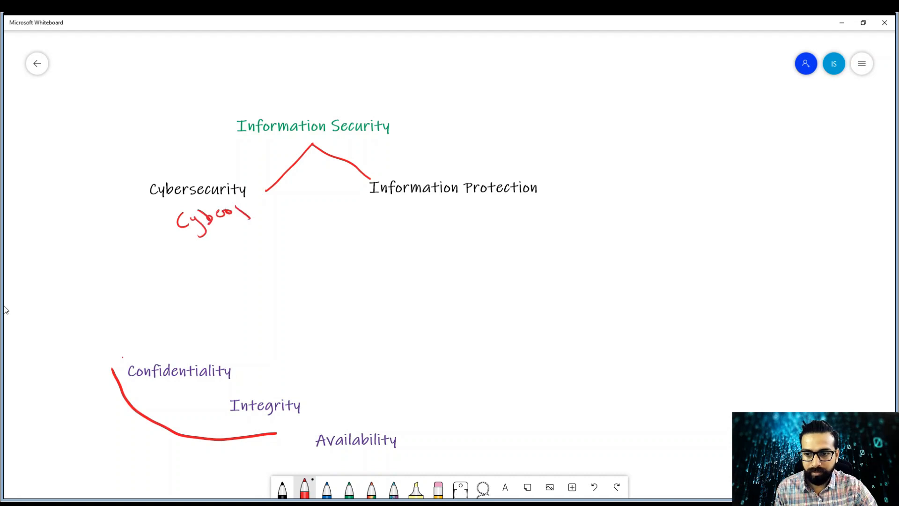
pyautogui.moveTo(229, 216); pyautogui.dragTo(267, 206)
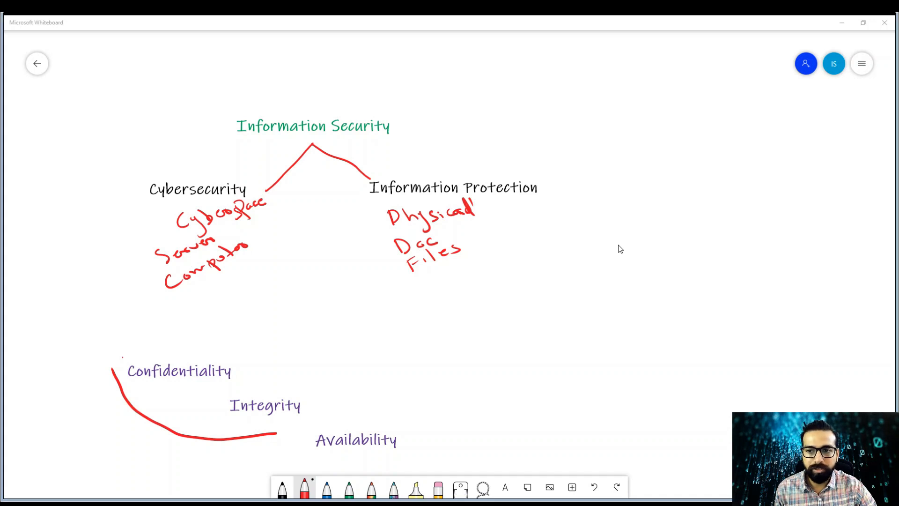
# - Sketch Information Assurance annotations around the Information Security heading
pyautogui.moveTo(190, 129); pyautogui.dragTo(224, 124)
pyautogui.write('Information Assurance')
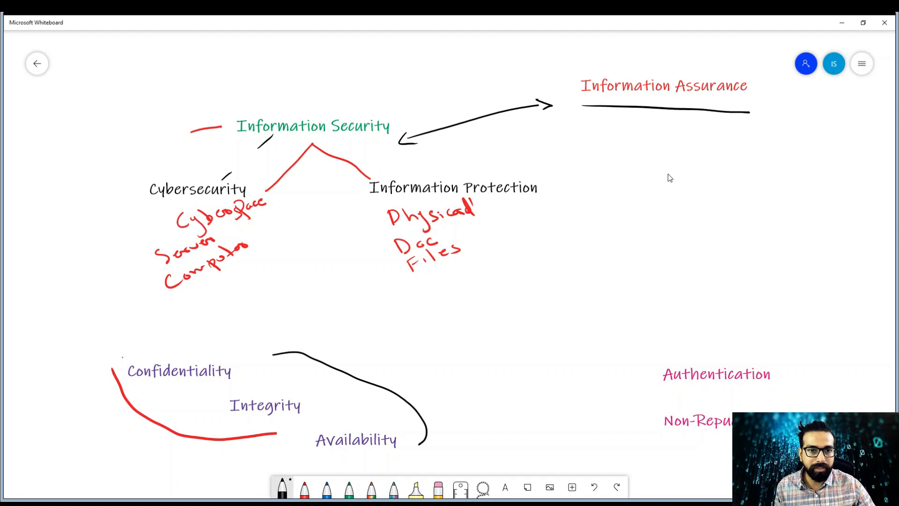
pyautogui.moveTo(165, 93)
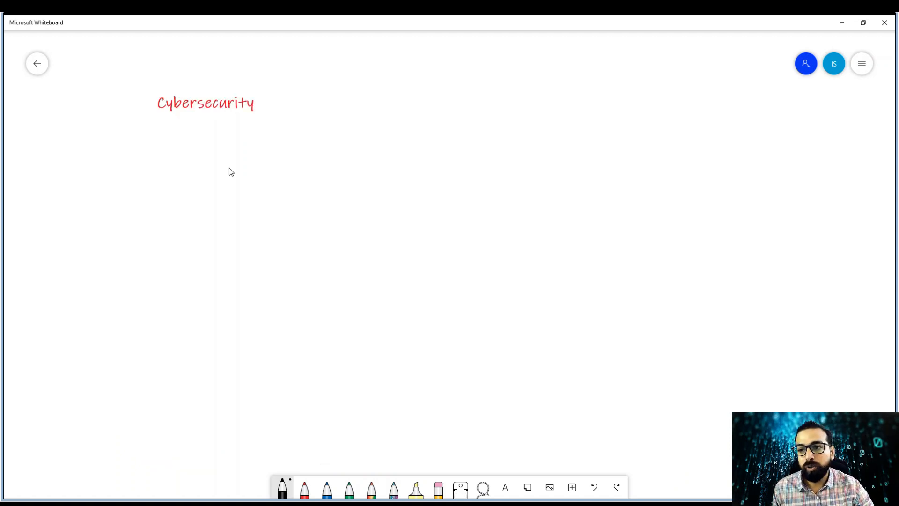
# - Handwrite arrowed items Network, Website, Cloud and etc. under the Cybersecurity heading
pyautogui.moveTo(139, 145); pyautogui.dragTo(197, 143)
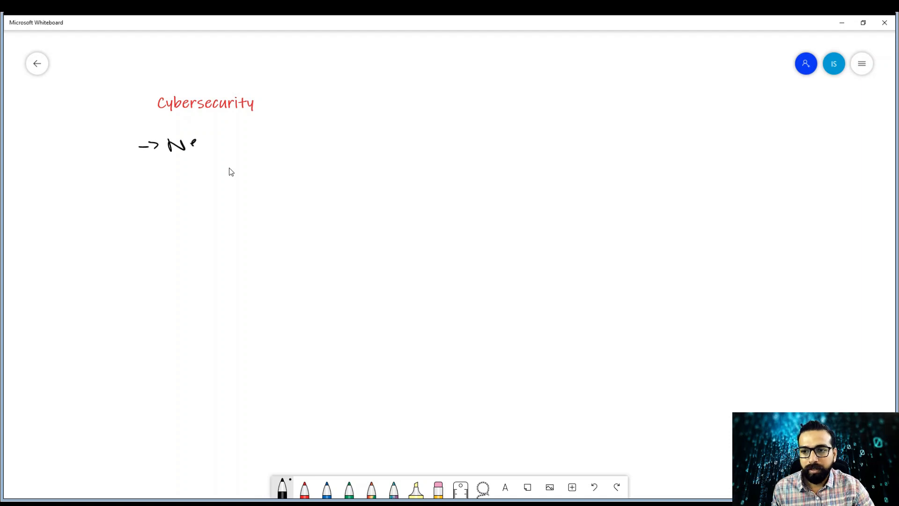
pyautogui.moveTo(195, 143); pyautogui.dragTo(261, 135)
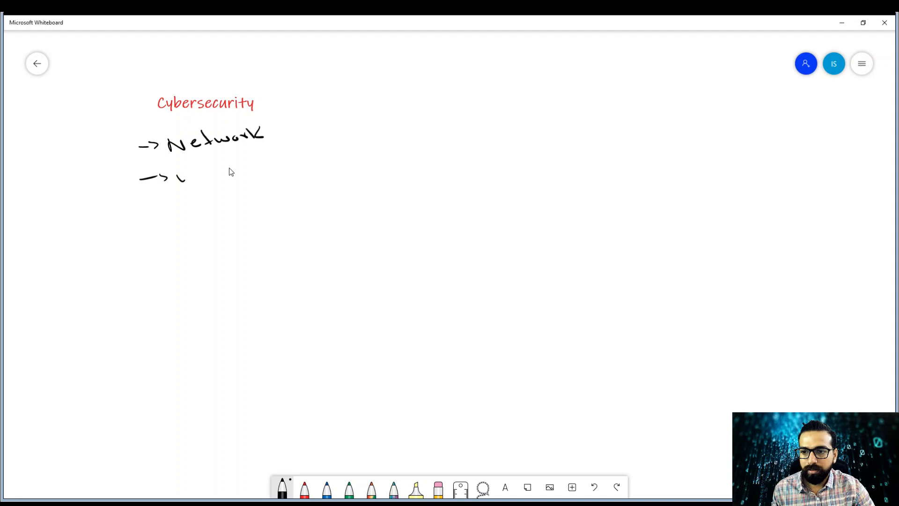
pyautogui.moveTo(178, 175); pyautogui.dragTo(252, 175)
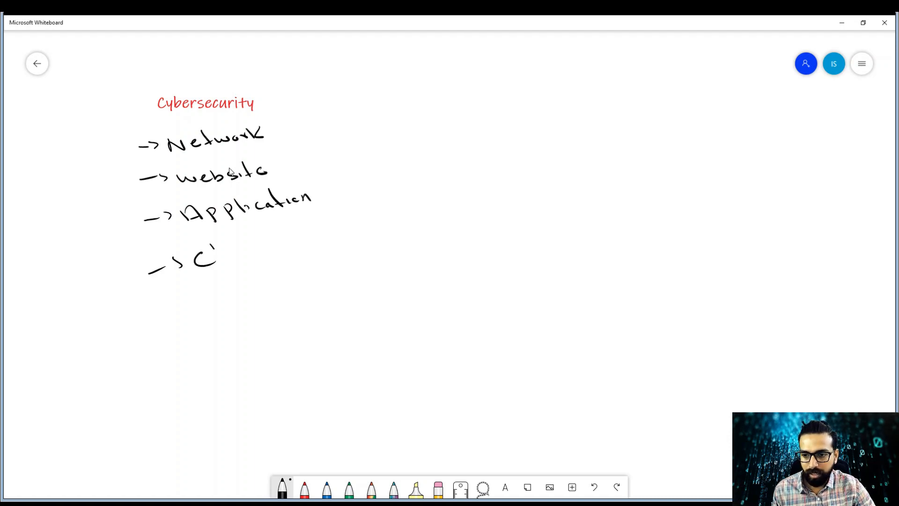
pyautogui.moveTo(195, 246); pyautogui.dragTo(264, 252)
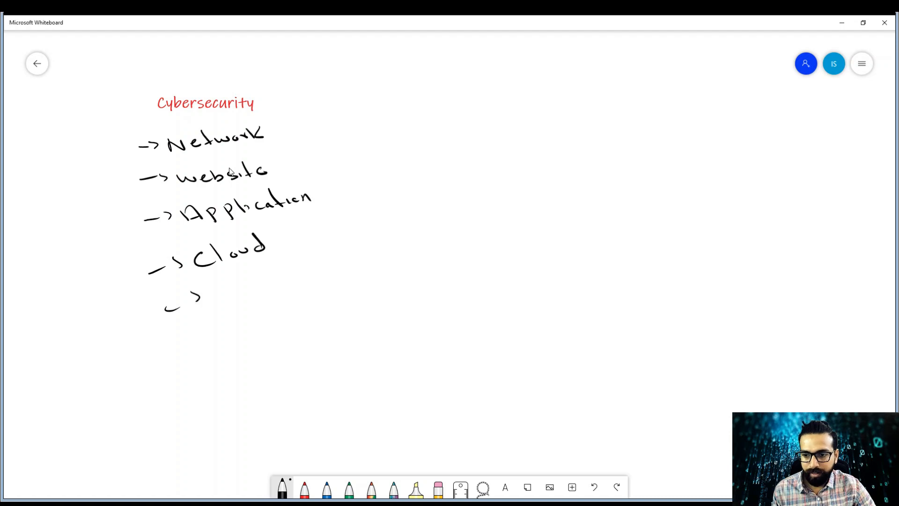
pyautogui.moveTo(206, 284); pyautogui.dragTo(254, 284)
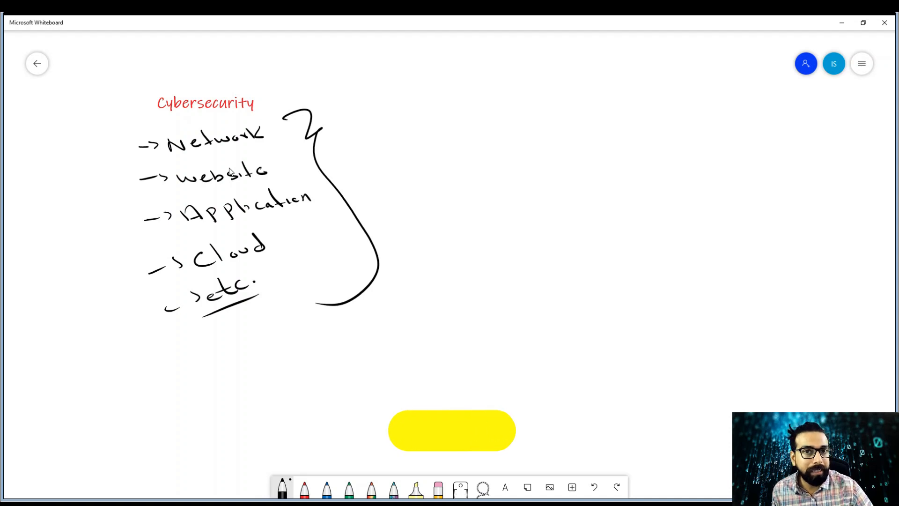
# - Add the note 'Defender - Blue team' beside the IA-to-IS sketch
pyautogui.write('Defender - Blue team')
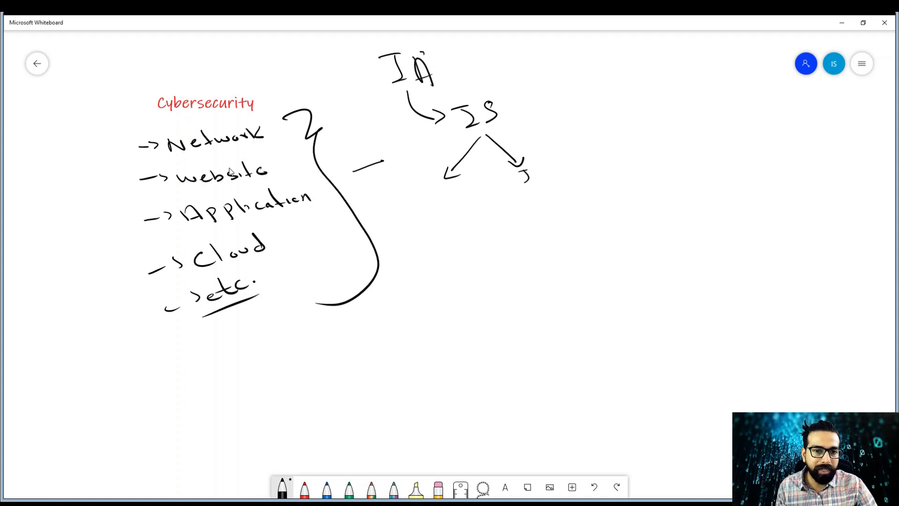
# - Label the left IS branch Cybr
pyautogui.moveTo(427, 189); pyautogui.dragTo(462, 200)
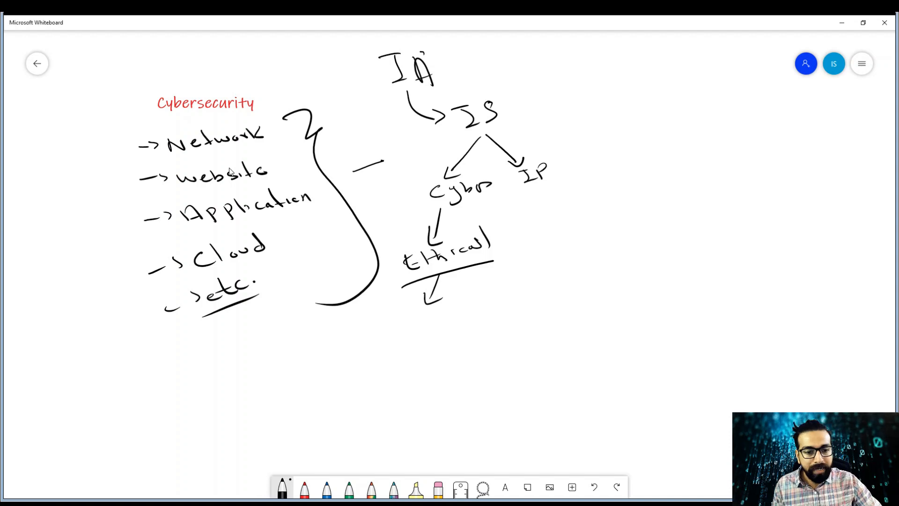
pyautogui.moveTo(688, 280)
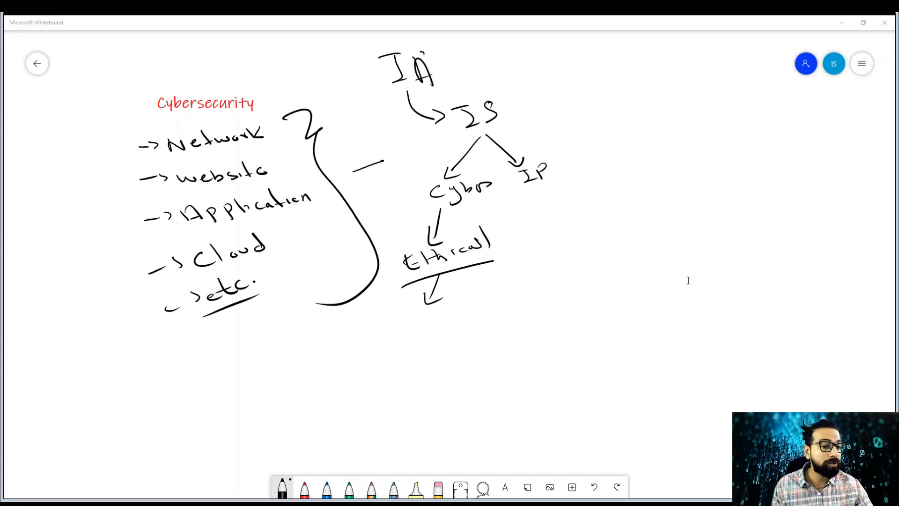